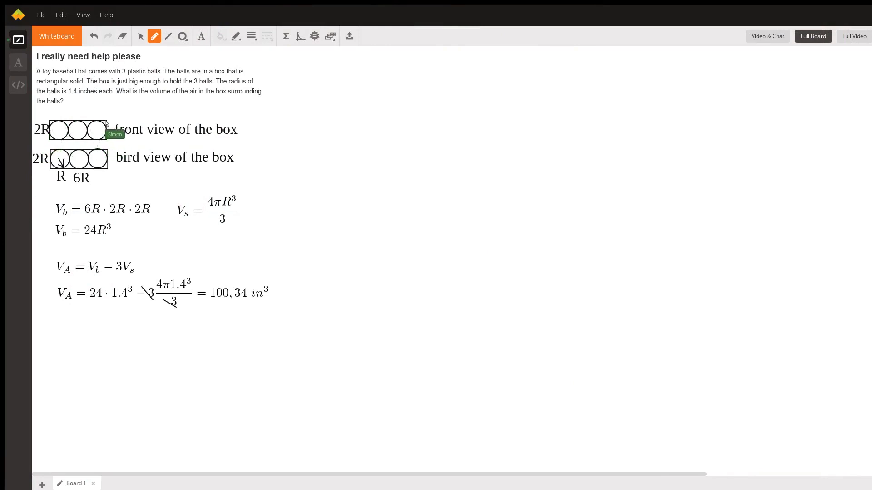
mouse_move(60, 160)
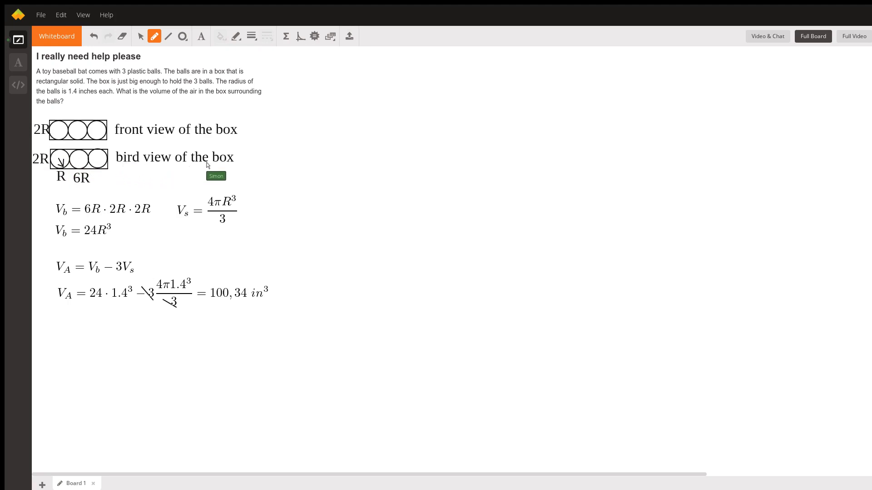
mouse_move(102, 154)
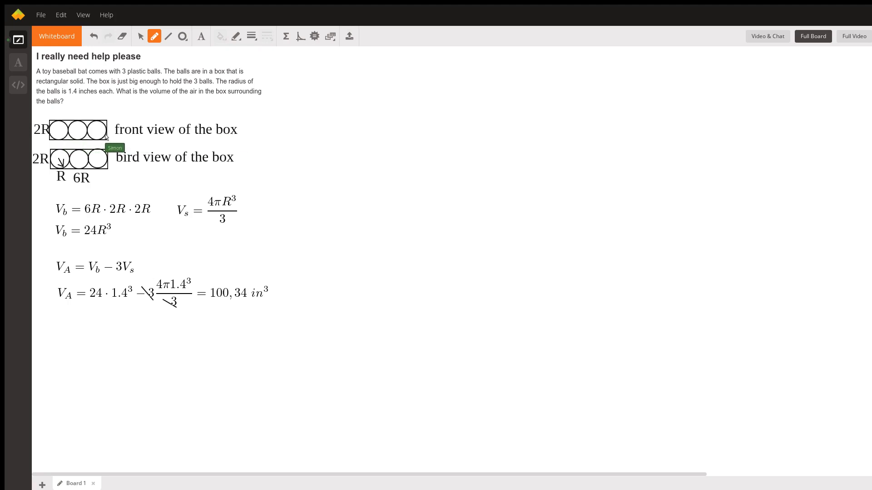
mouse_move(52, 155)
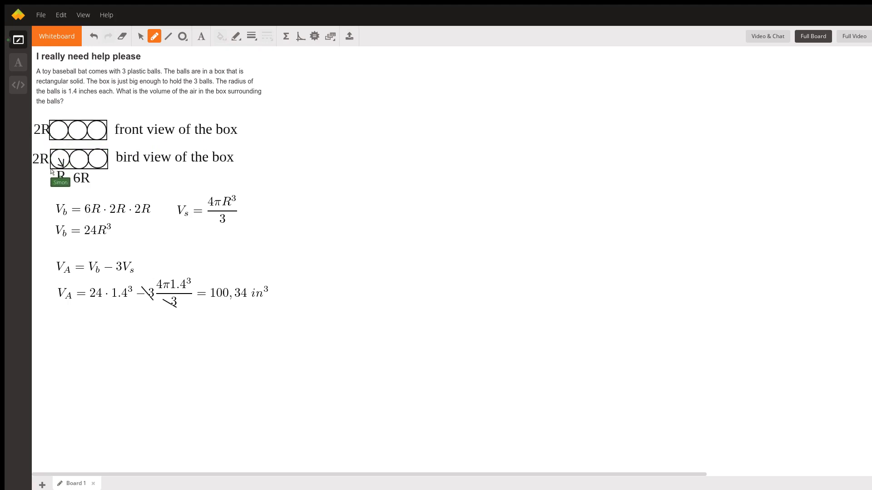
mouse_move(61, 218)
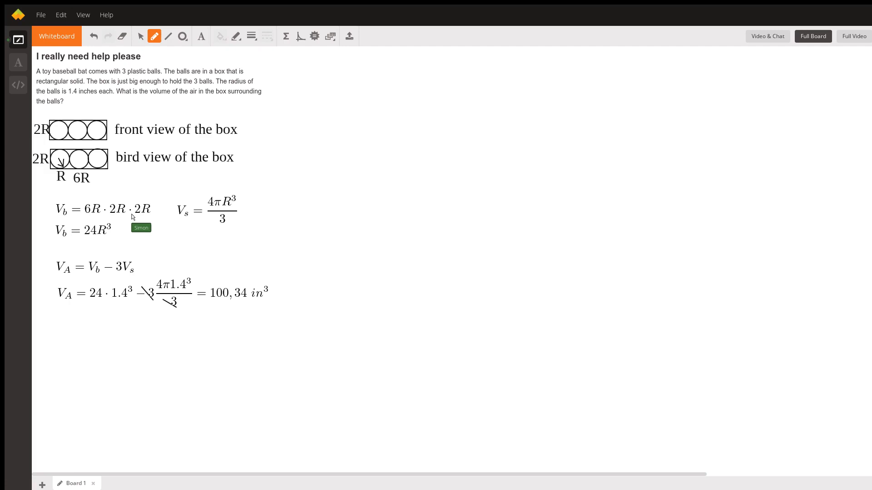
mouse_move(105, 236)
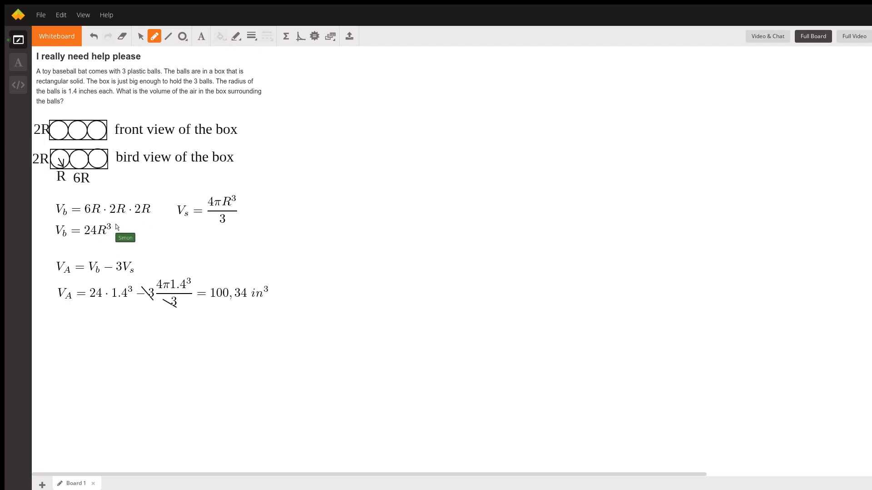
mouse_move(194, 225)
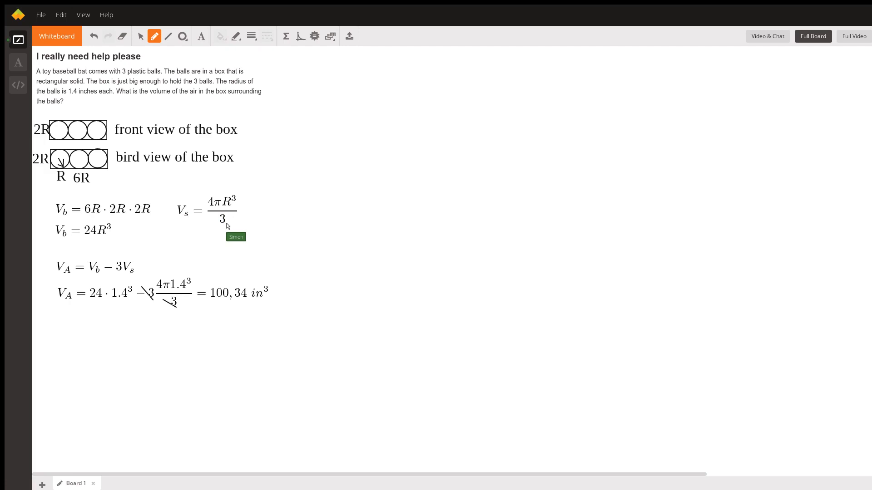
mouse_move(67, 270)
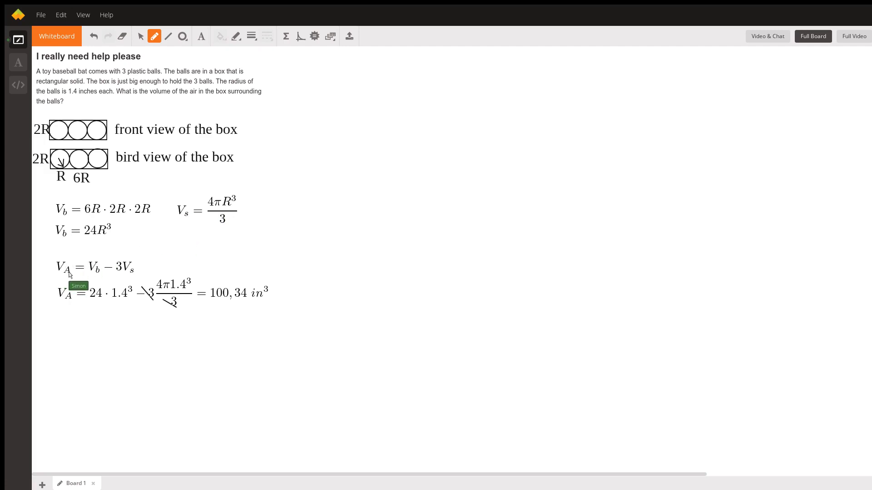
mouse_move(67, 130)
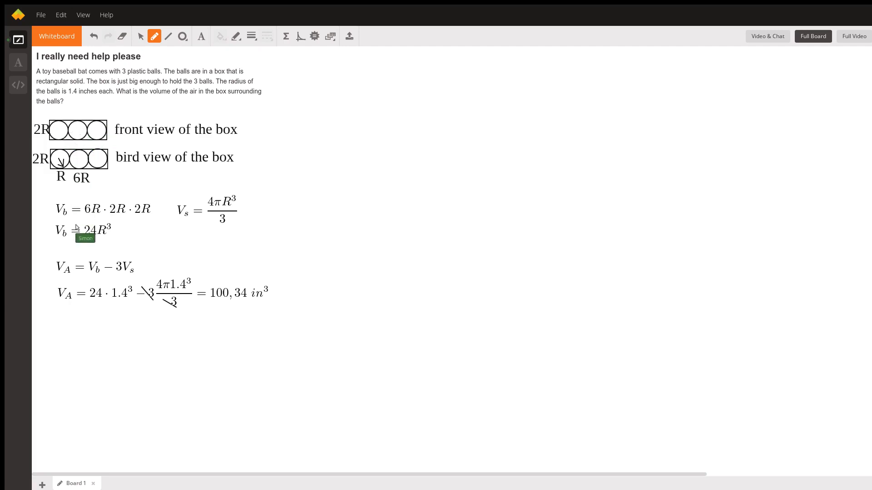
mouse_move(100, 277)
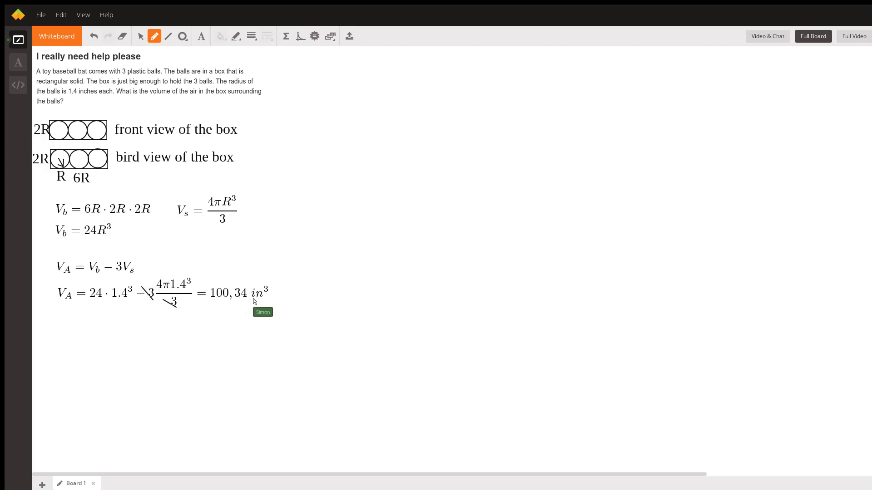
mouse_move(443, 50)
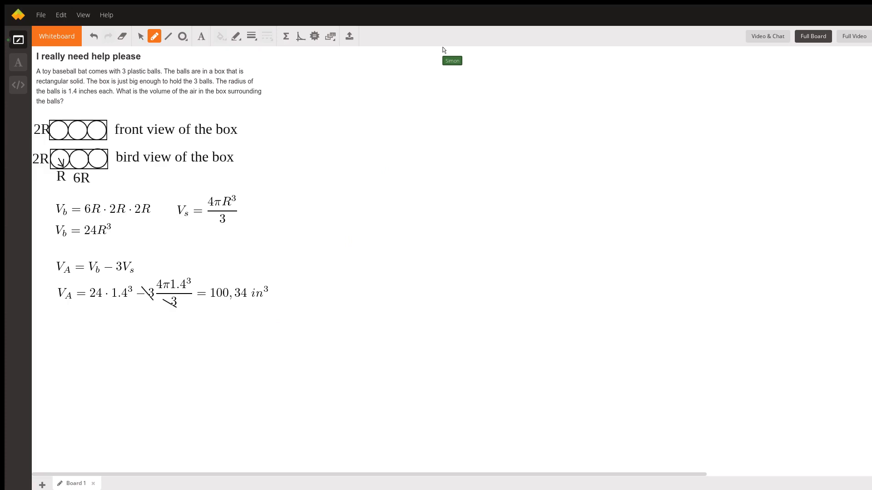